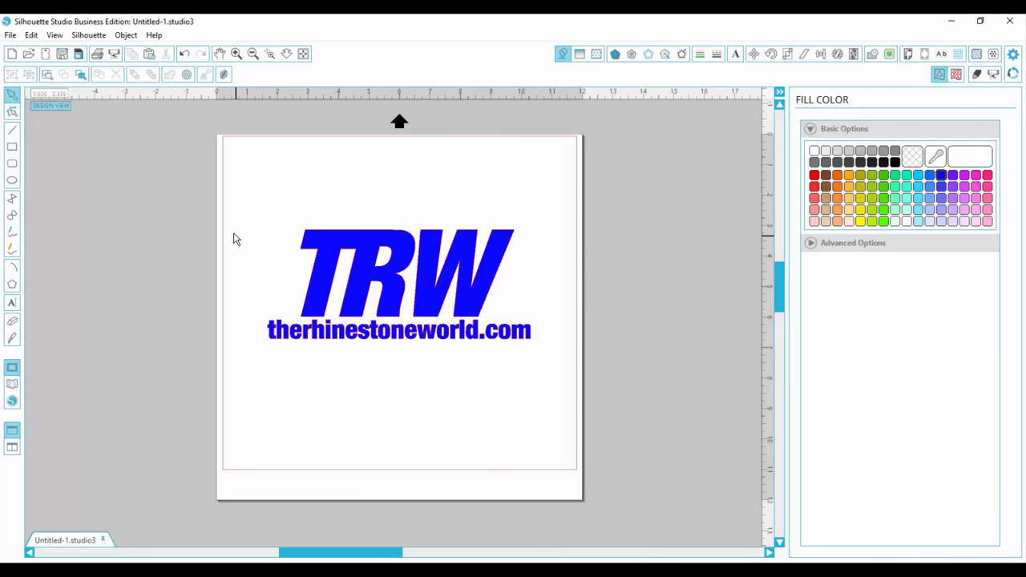
{"action": "mouse_move", "coordinate": [223, 231]}
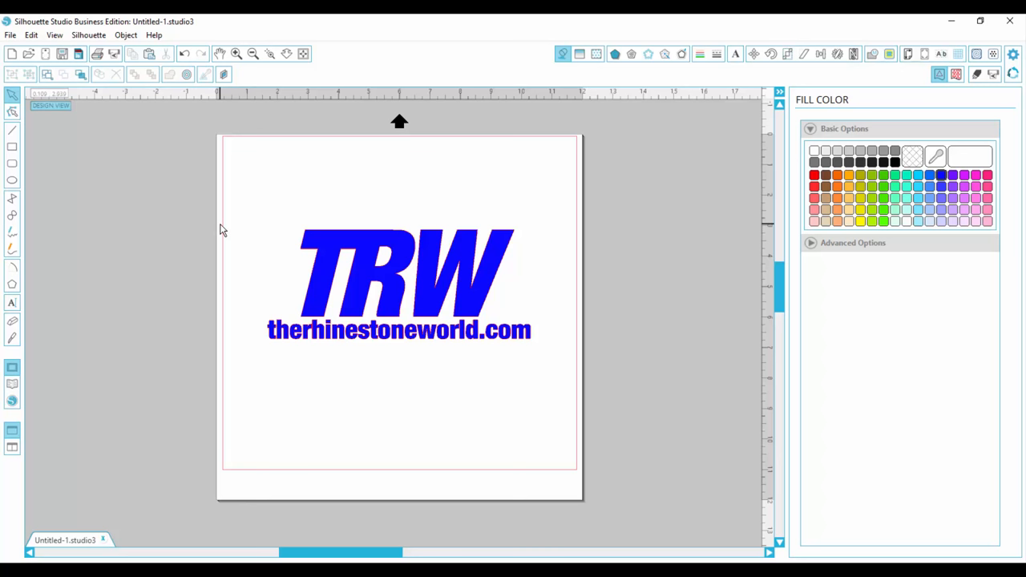
{"action": "mouse_move", "coordinate": [229, 224]}
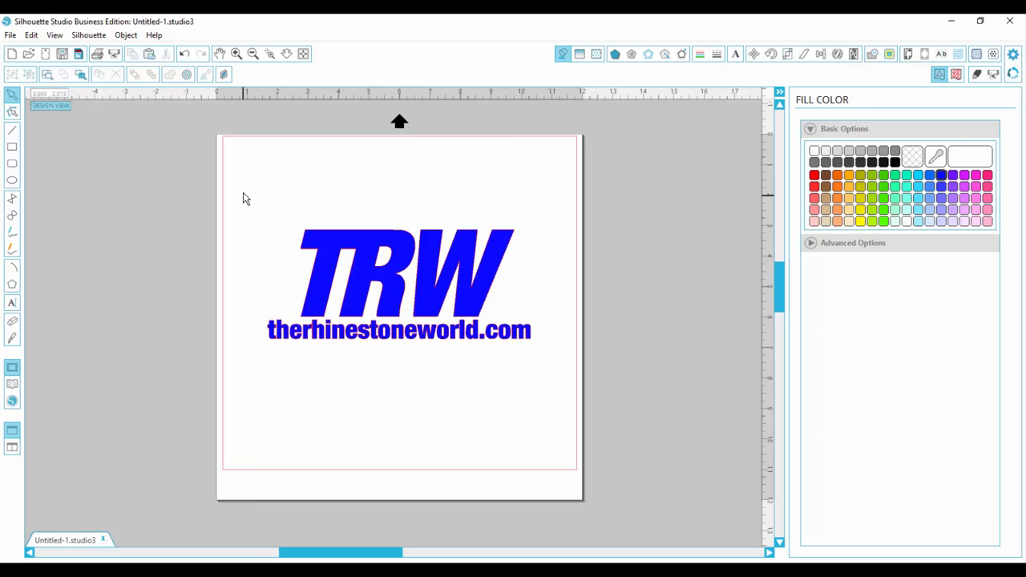
{"action": "mouse_move", "coordinate": [292, 231]}
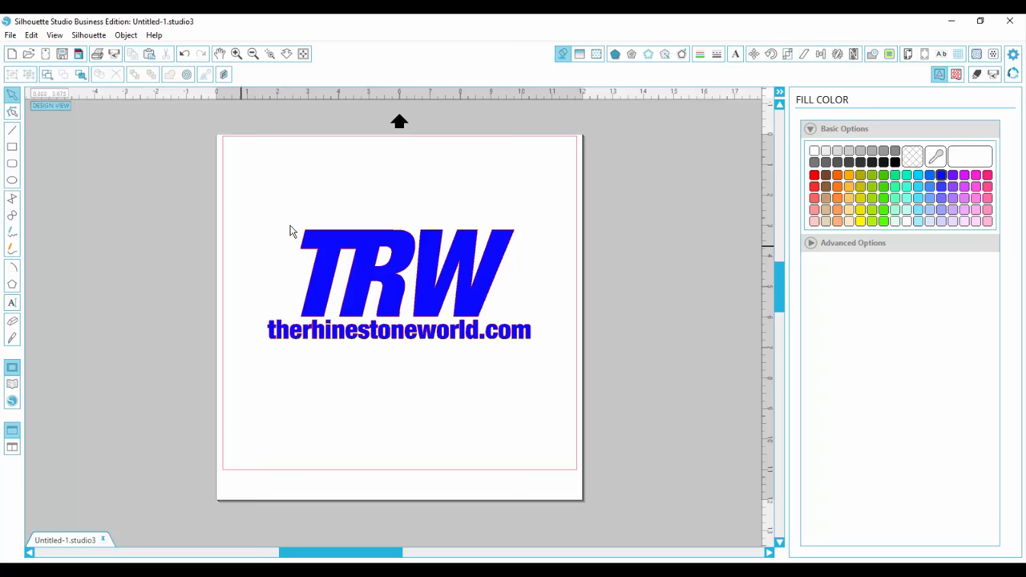
Show point editing and select the TRW logo, nudging it slightly
{"action": "left_click", "coordinate": [398, 276]}
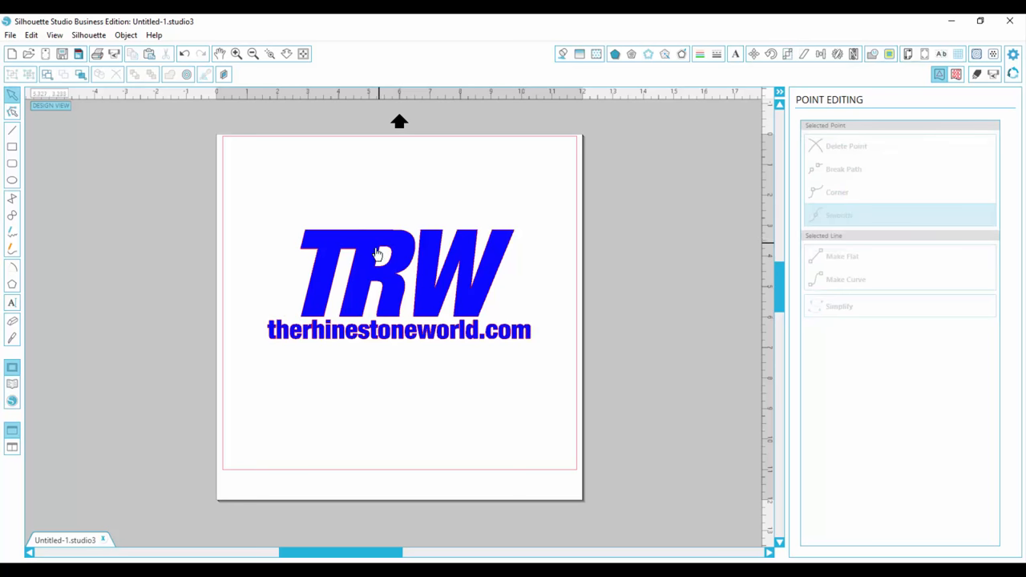
{"action": "left_click", "coordinate": [382, 260]}
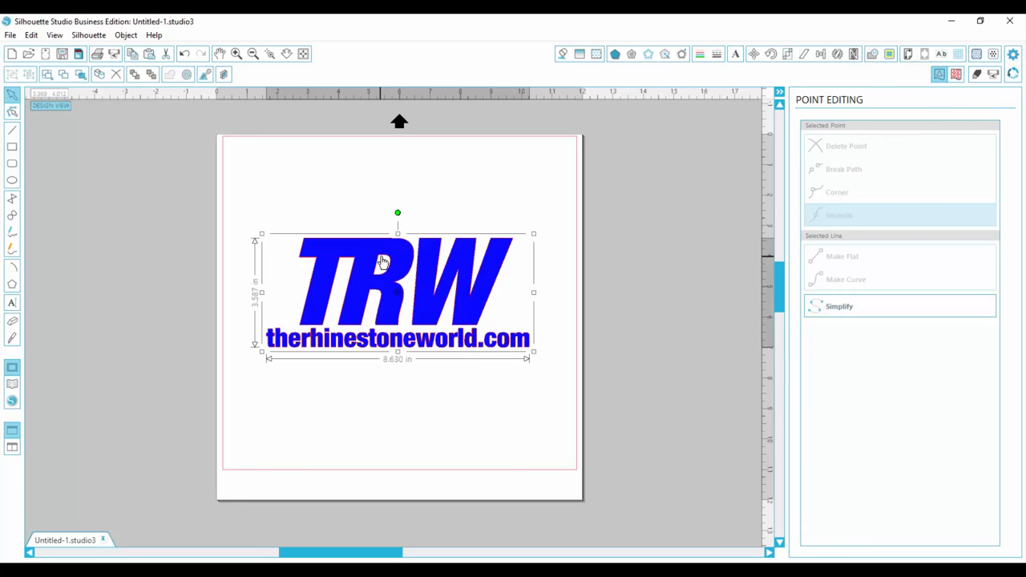
{"action": "left_click_drag", "start_coordinate": [383, 260], "coordinate": [388, 247]}
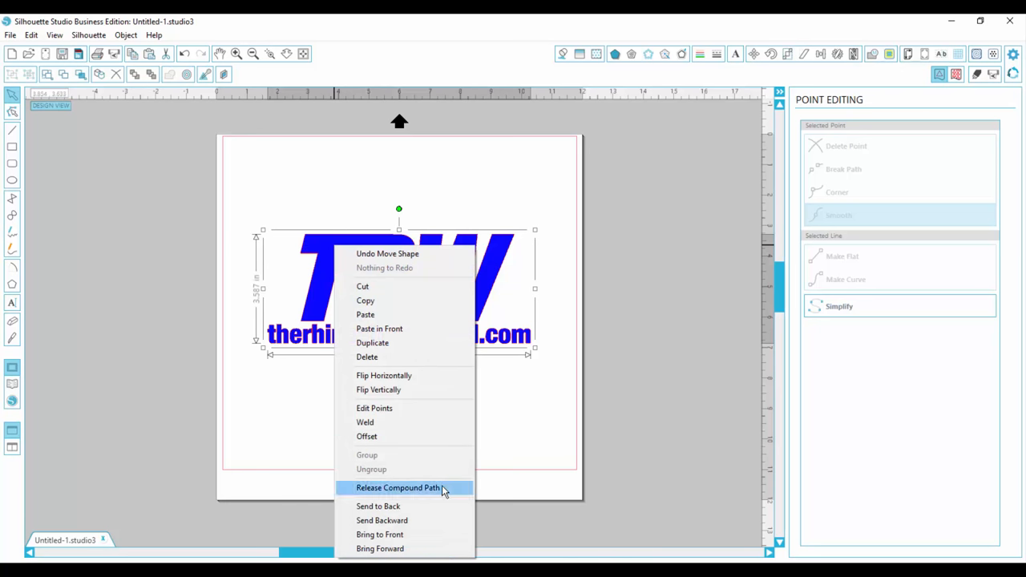
Release the logo's compound path and select one of the resulting pieces
{"action": "left_click", "coordinate": [395, 487]}
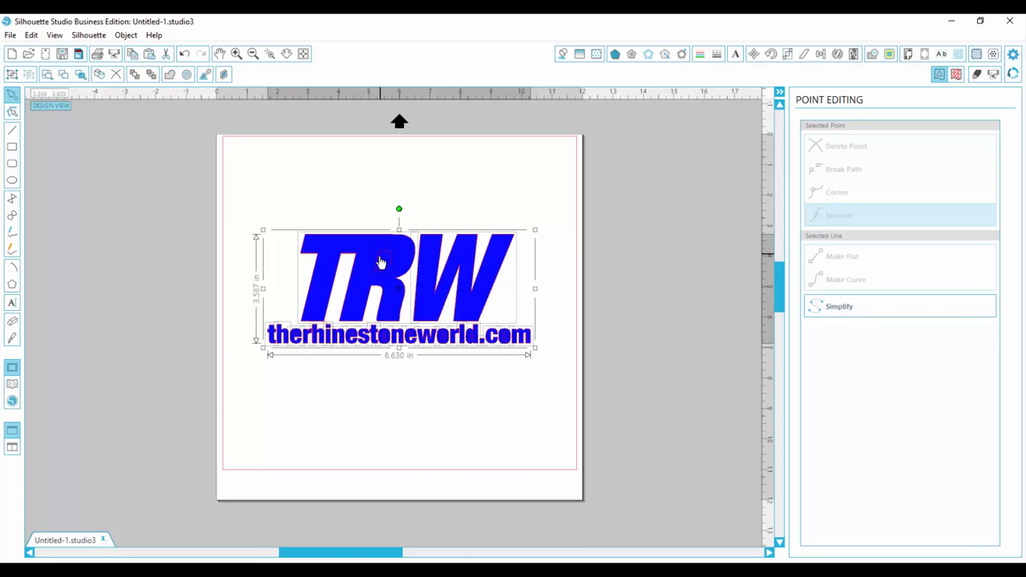
{"action": "mouse_move", "coordinate": [514, 385]}
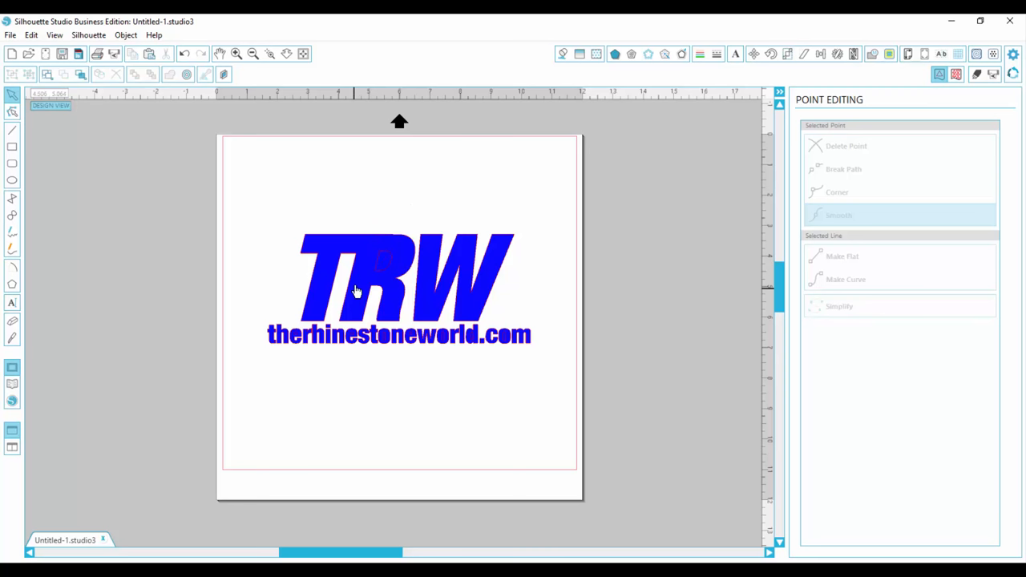
{"action": "mouse_move", "coordinate": [551, 371]}
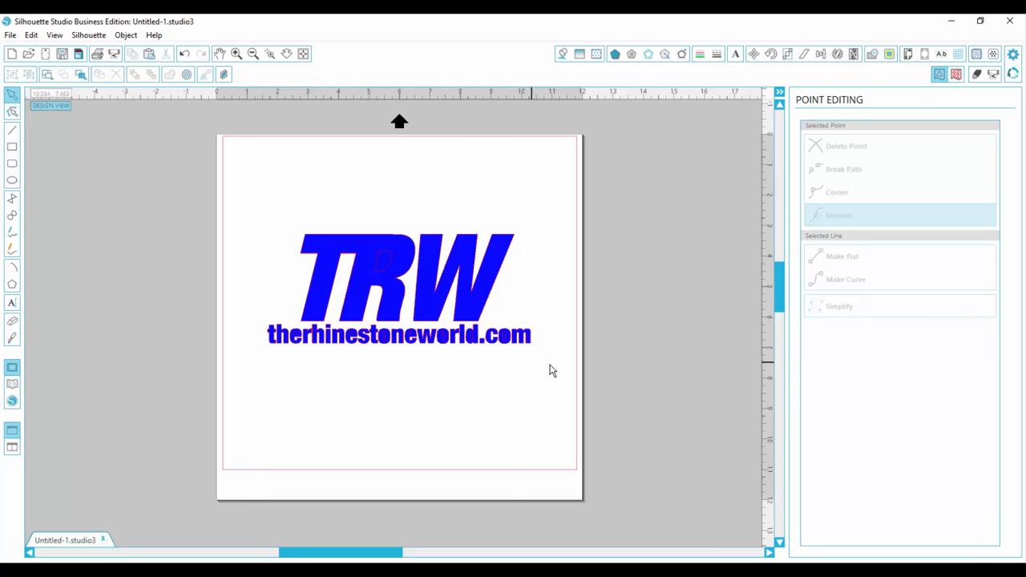
{"action": "left_click", "coordinate": [381, 273]}
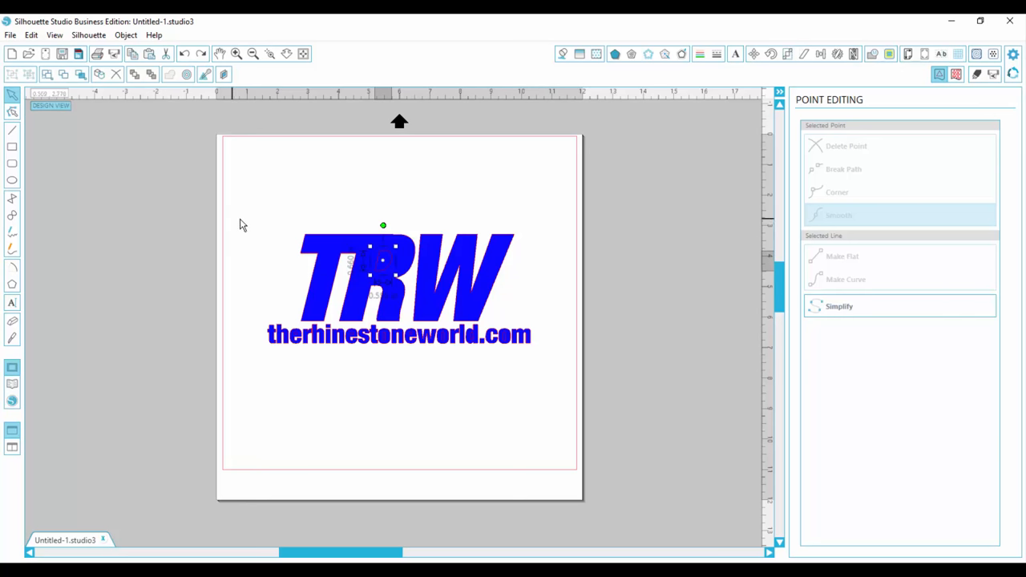
Remake the logo as a compound path, then start a new blank document
{"action": "left_click", "coordinate": [397, 280]}
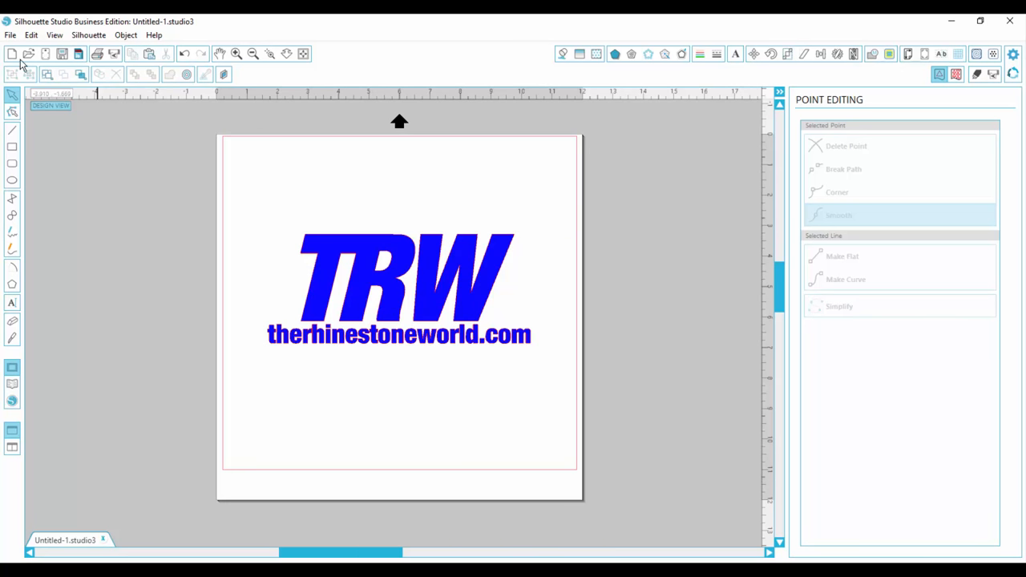
{"action": "left_click", "coordinate": [9, 49]}
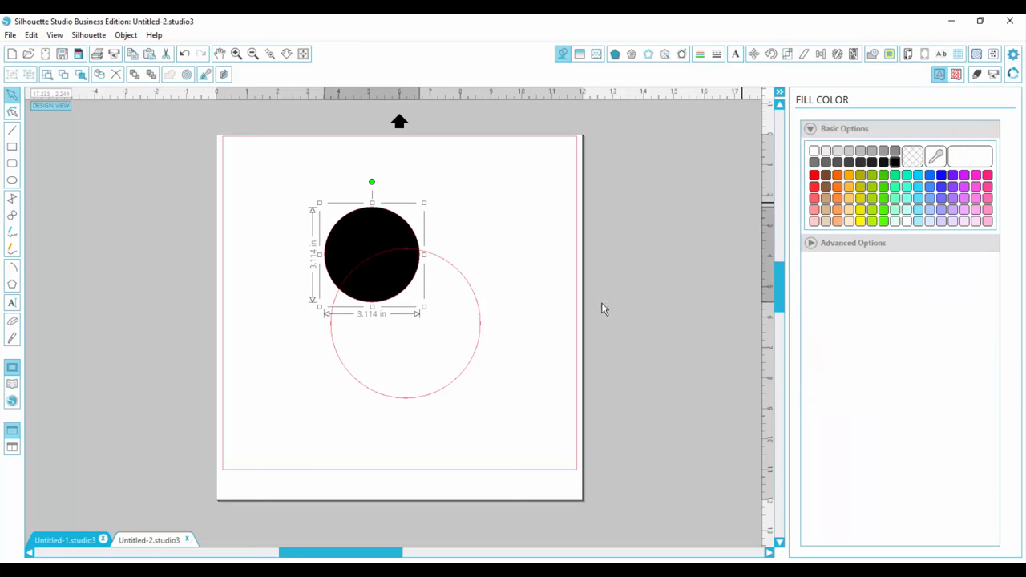
Fill the larger circle magenta and marquee-select both circles
{"action": "left_click", "coordinate": [969, 173]}
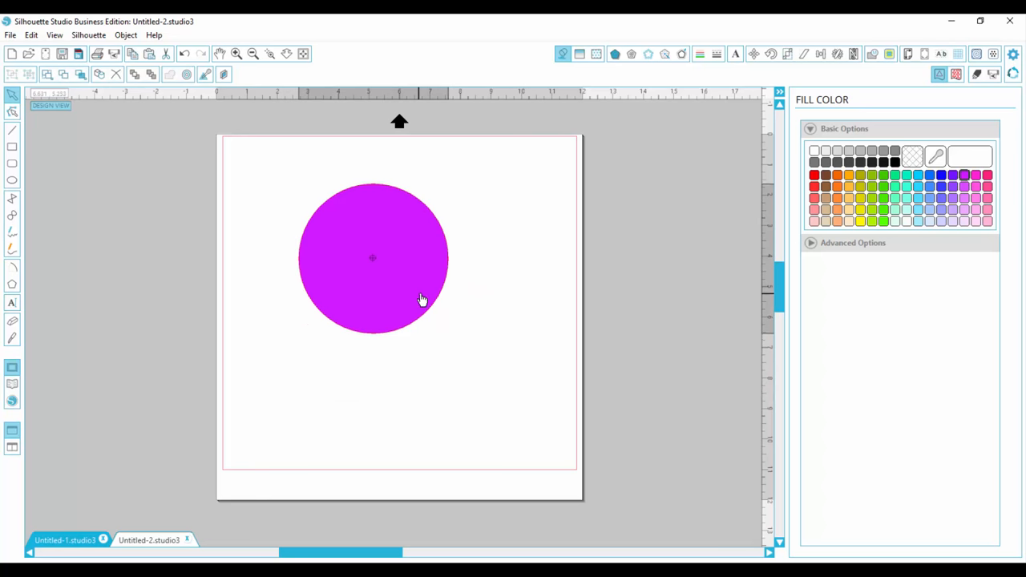
{"action": "left_click_drag", "start_coordinate": [423, 300], "coordinate": [417, 279]}
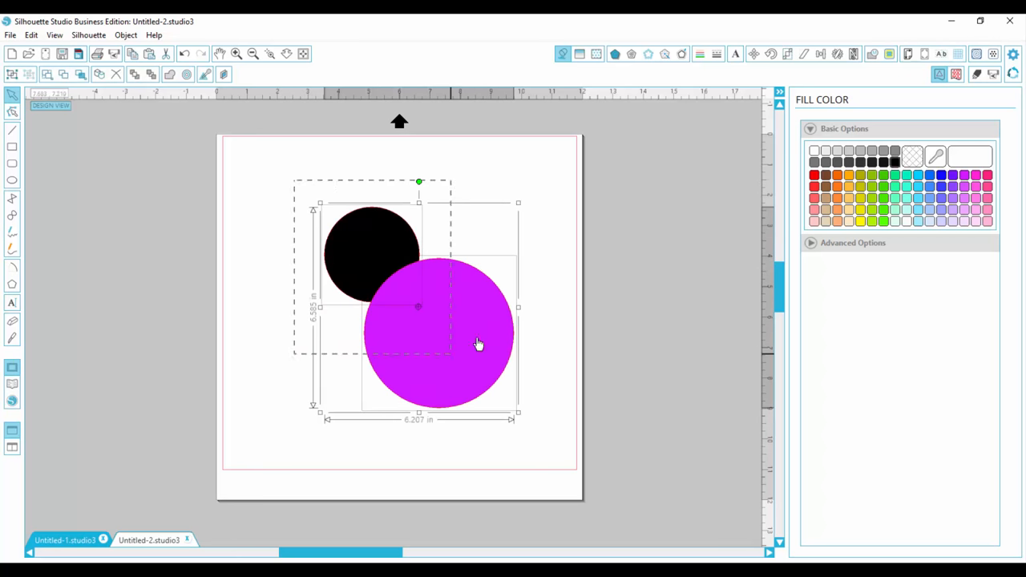
Set both circles to No Fill and bring up the alignment options with them selected
{"action": "left_click", "coordinate": [913, 151]}
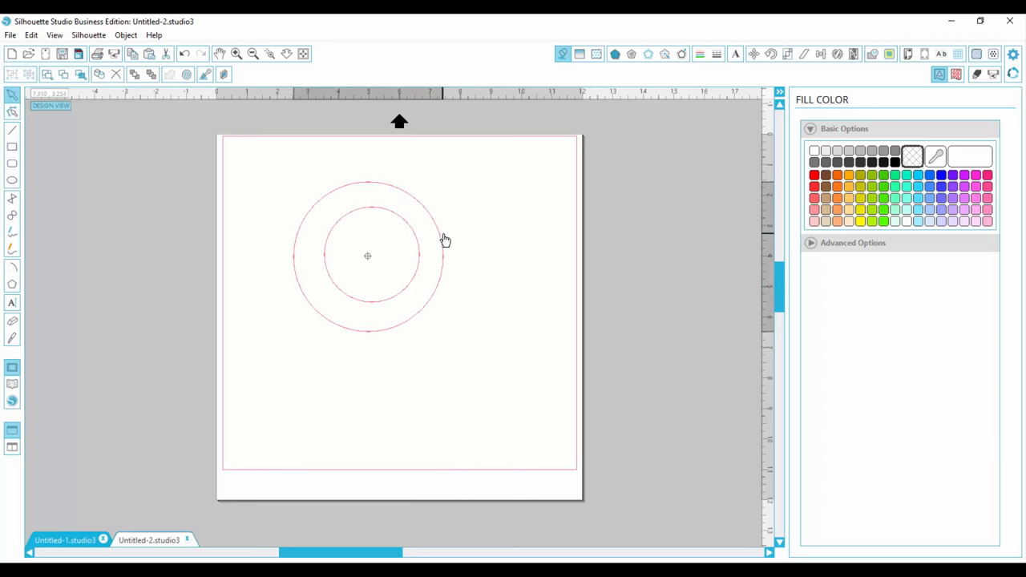
{"action": "left_click", "coordinate": [439, 239]}
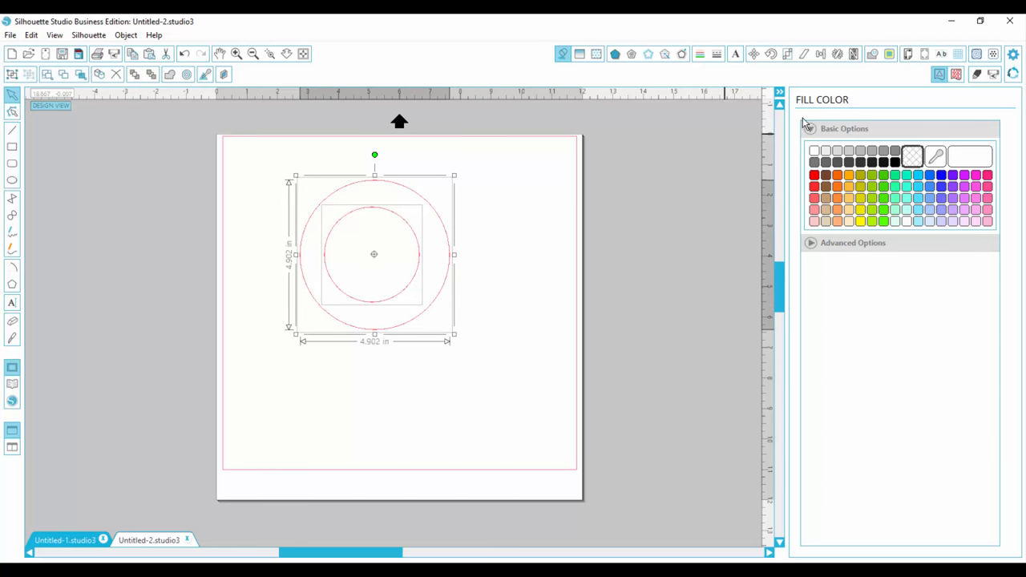
{"action": "left_click", "coordinate": [812, 55]}
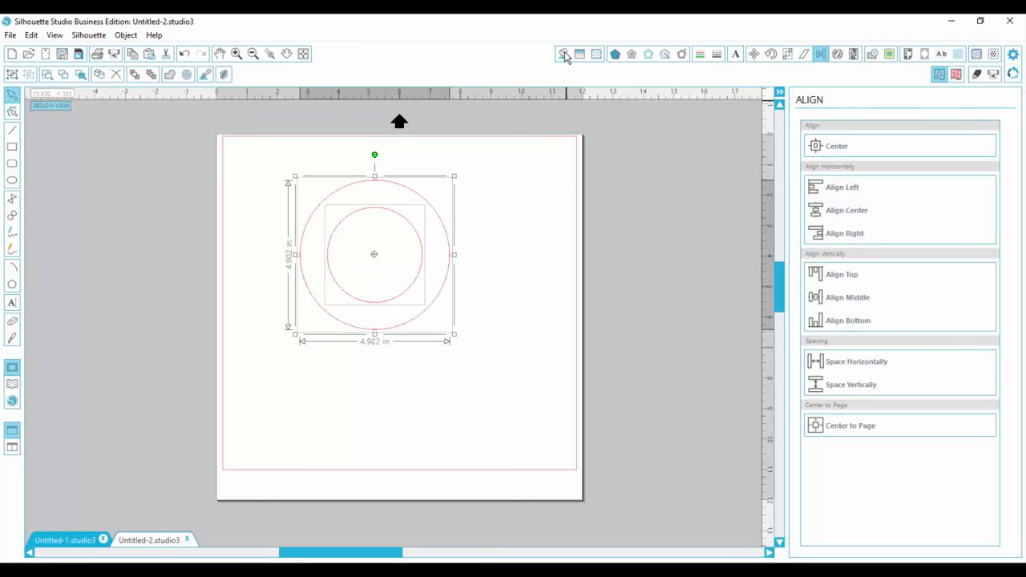
Fill both concentric circles light gray
{"action": "left_click", "coordinate": [562, 55]}
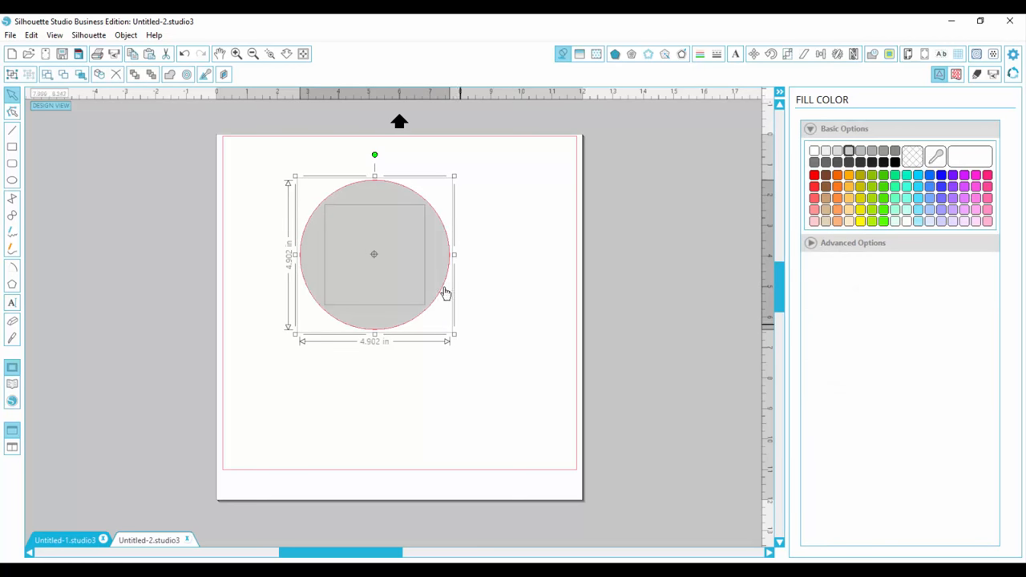
{"action": "mouse_move", "coordinate": [465, 419]}
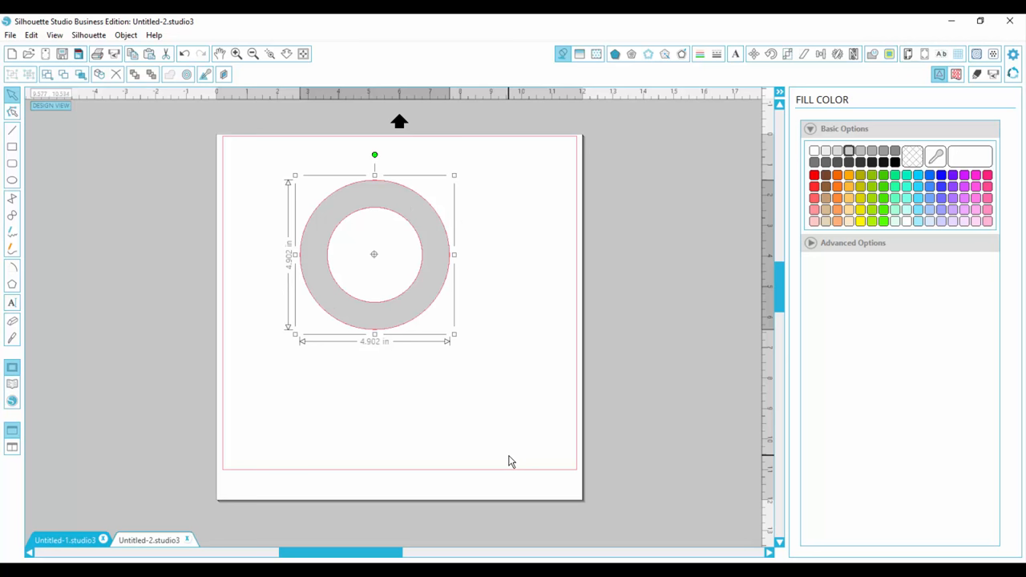
{"action": "mouse_move", "coordinate": [502, 465]}
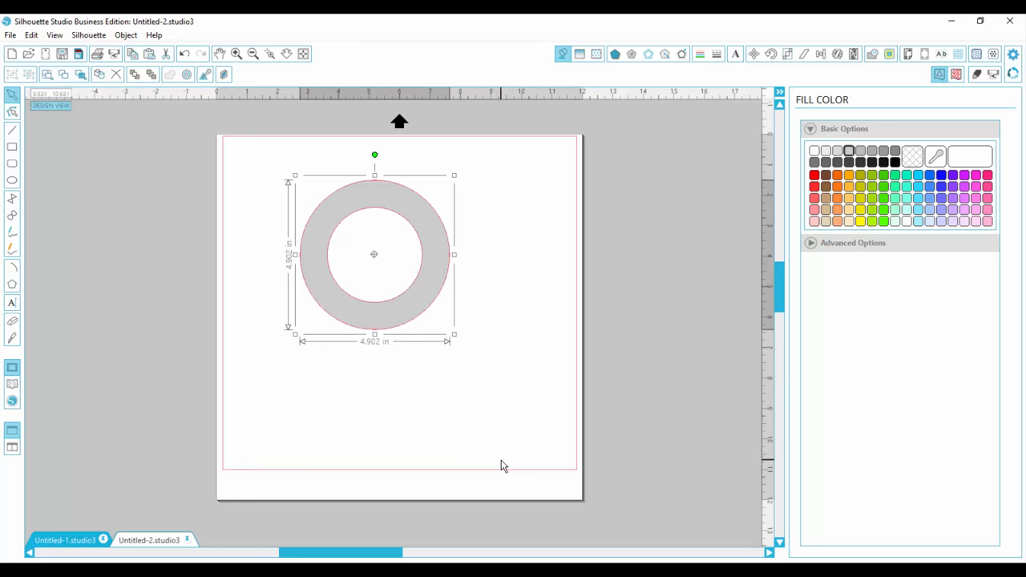